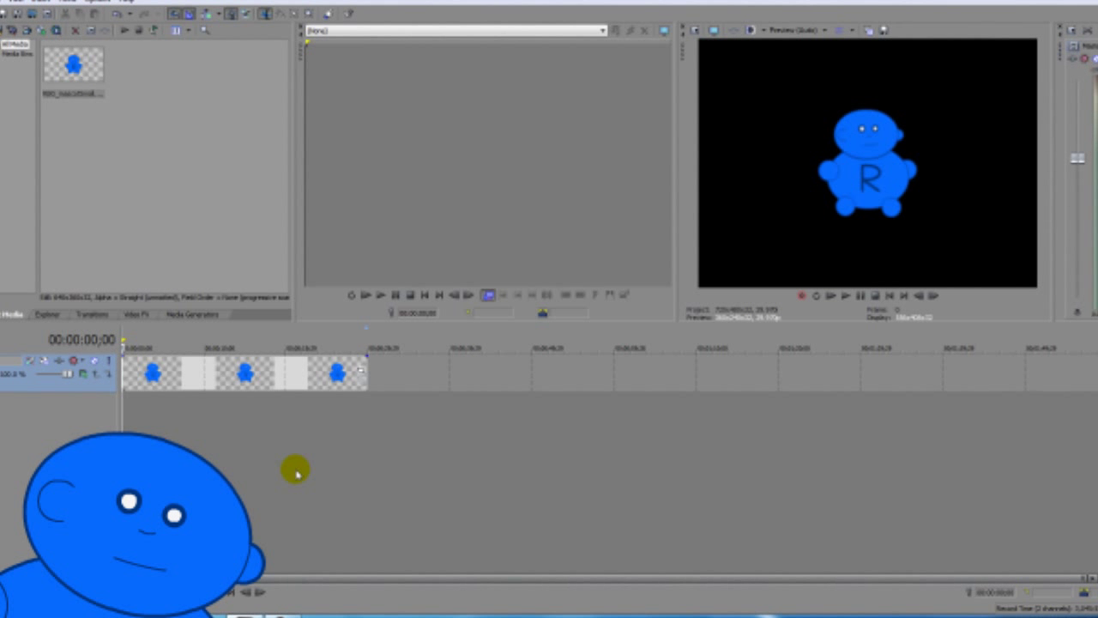
pyautogui.moveTo(381, 402)
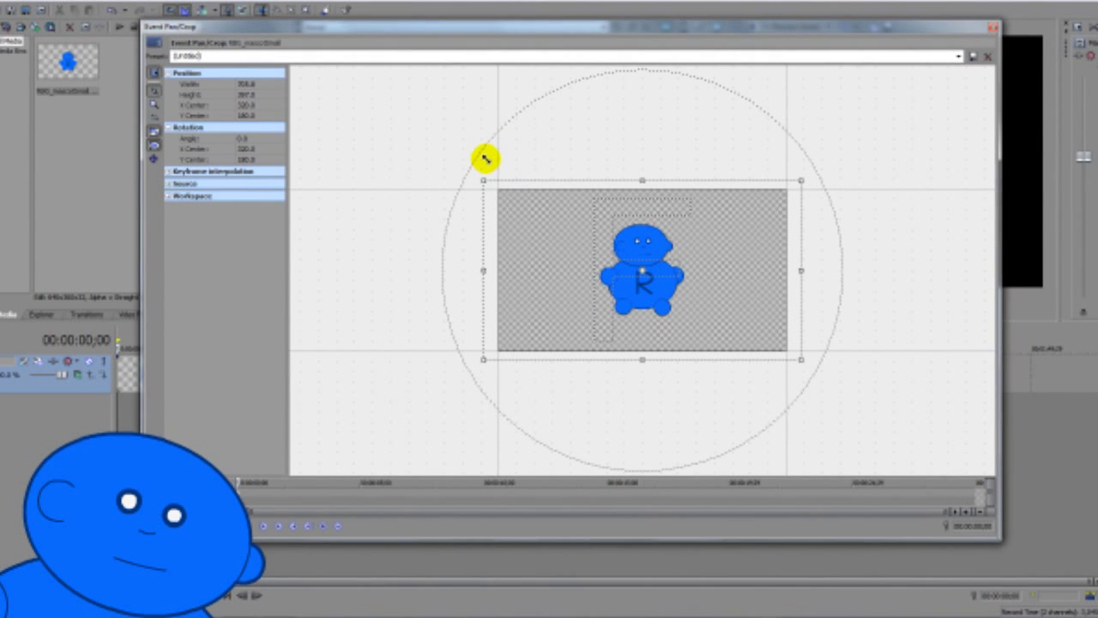
# Tighten the Pan/Crop frame around the blue character's face for a close-up zoom
pyautogui.moveTo(484, 180); pyautogui.dragTo(460, 168)
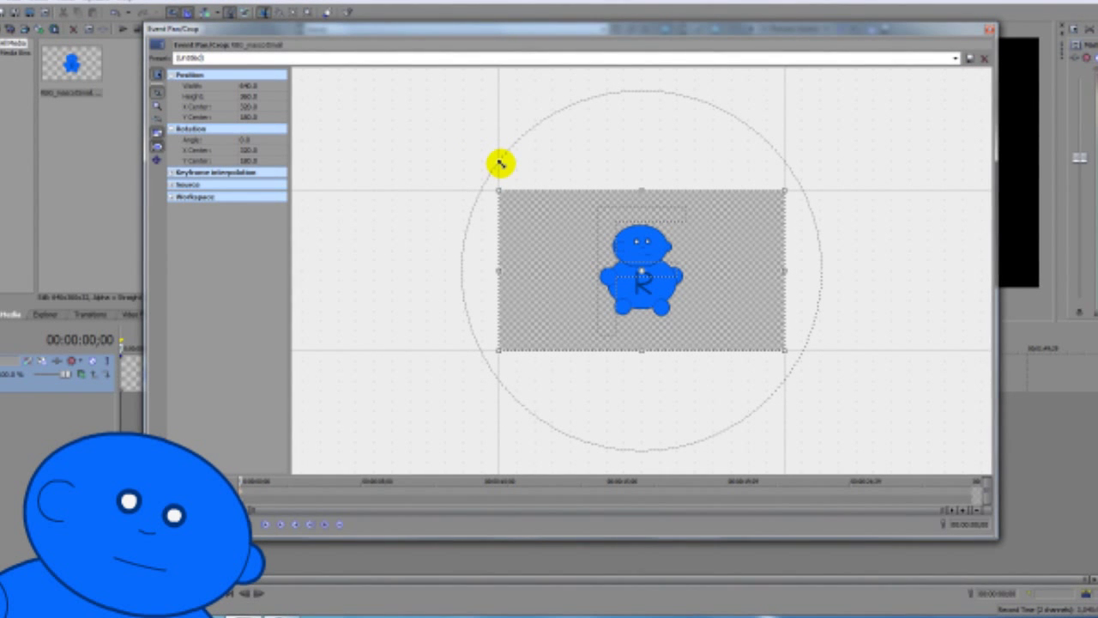
pyautogui.moveTo(498, 189); pyautogui.dragTo(484, 180)
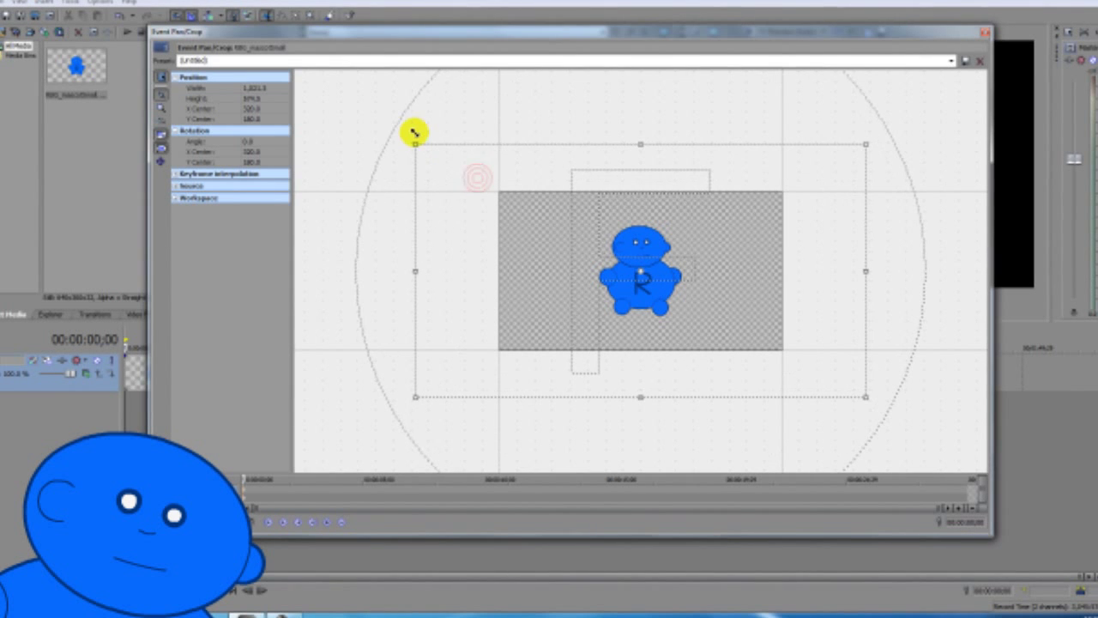
pyautogui.moveTo(415, 134); pyautogui.dragTo(511, 199)
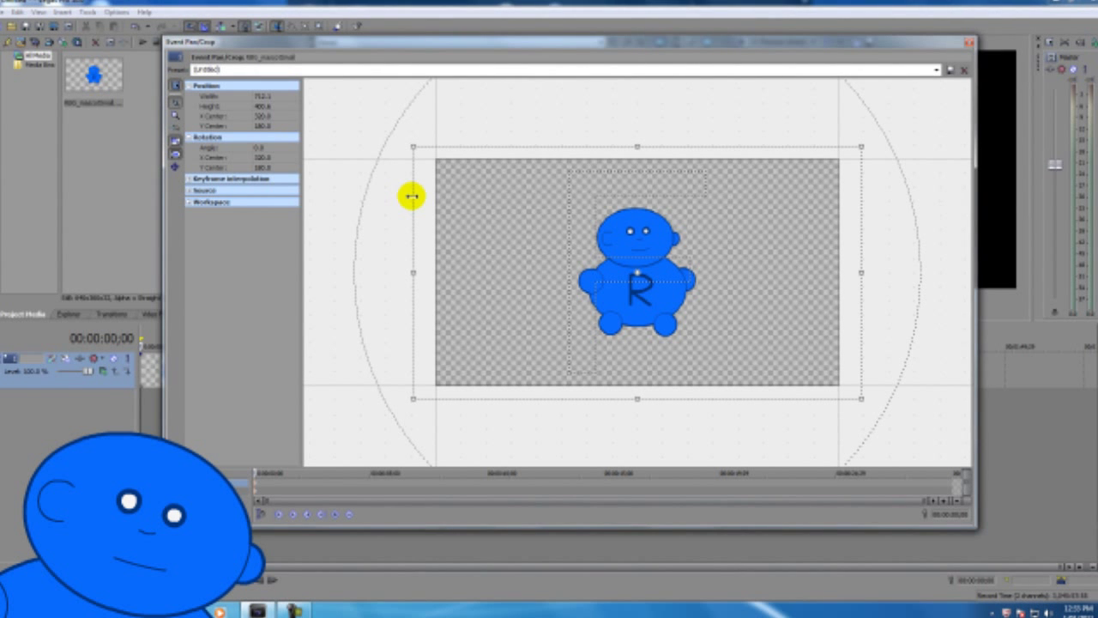
pyautogui.moveTo(432, 113)
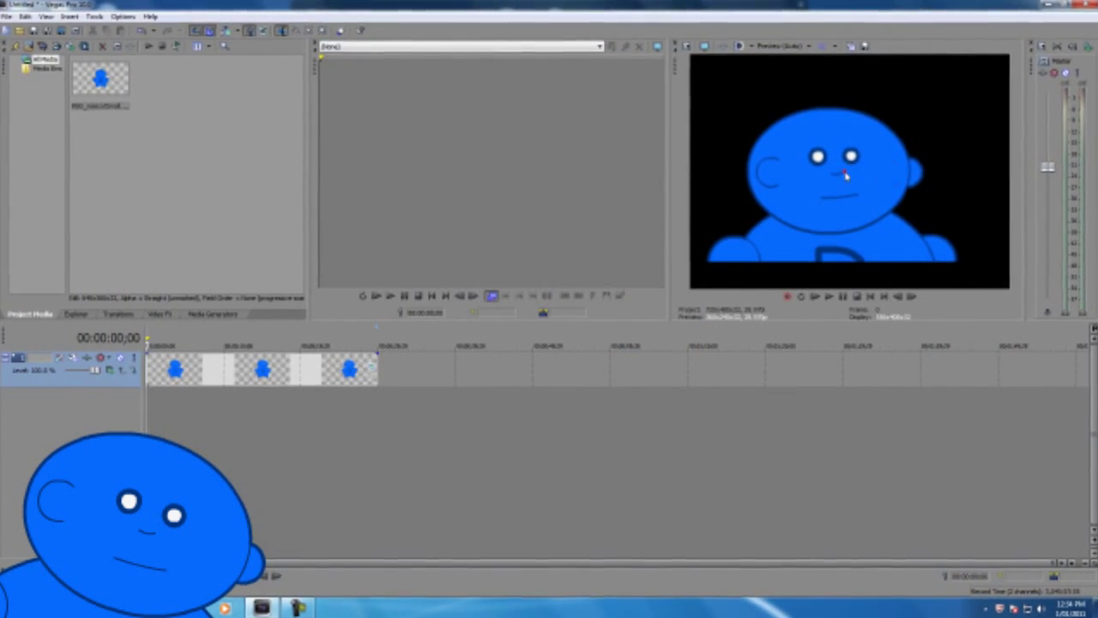
# Toggle Maintain Aspect Ratio in the middle clip event's Switches
pyautogui.rightClick(789, 177)
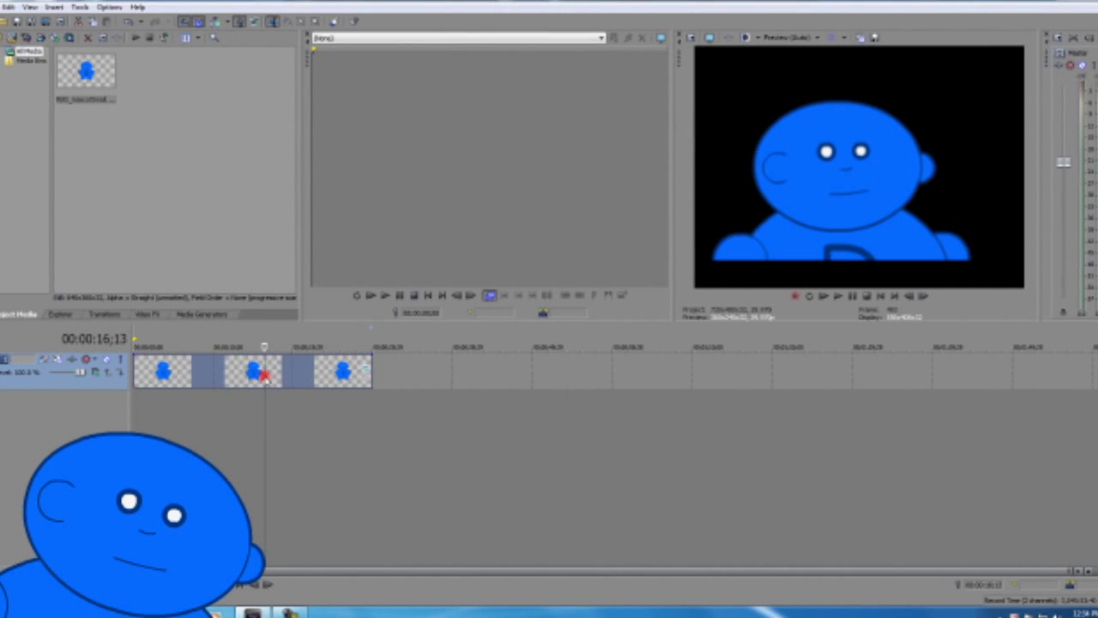
pyautogui.rightClick(295, 370)
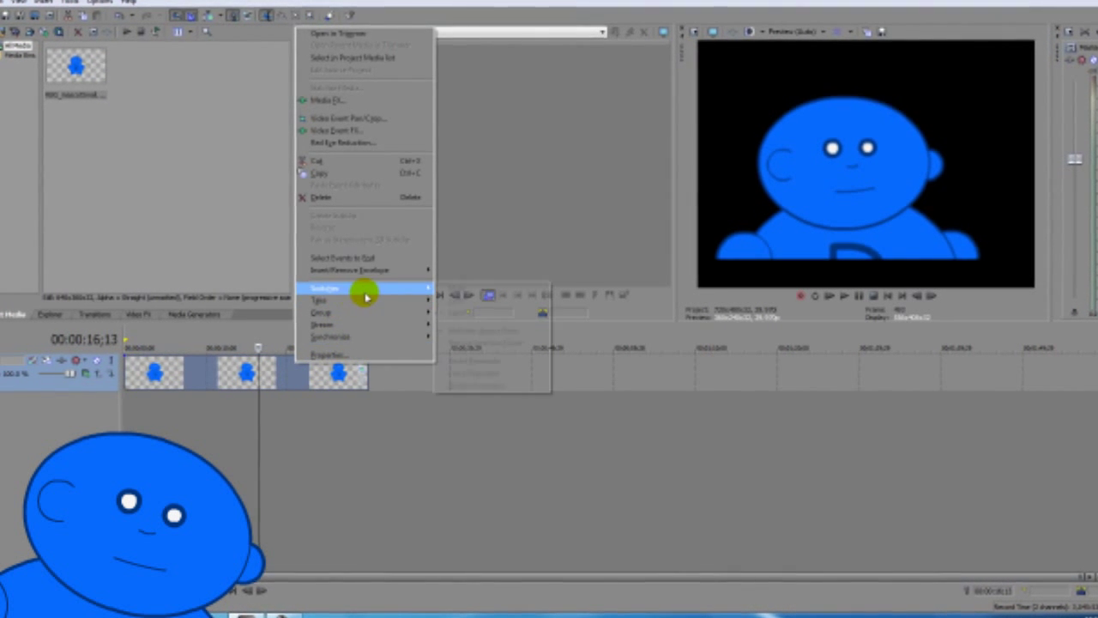
pyautogui.moveTo(363, 289)
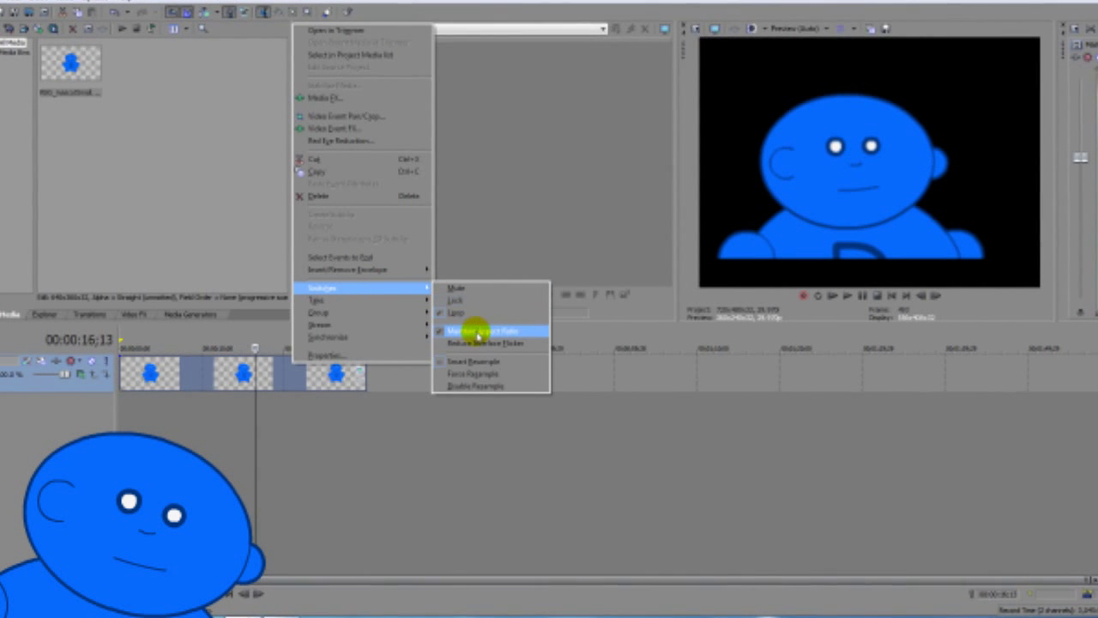
pyautogui.click(482, 331)
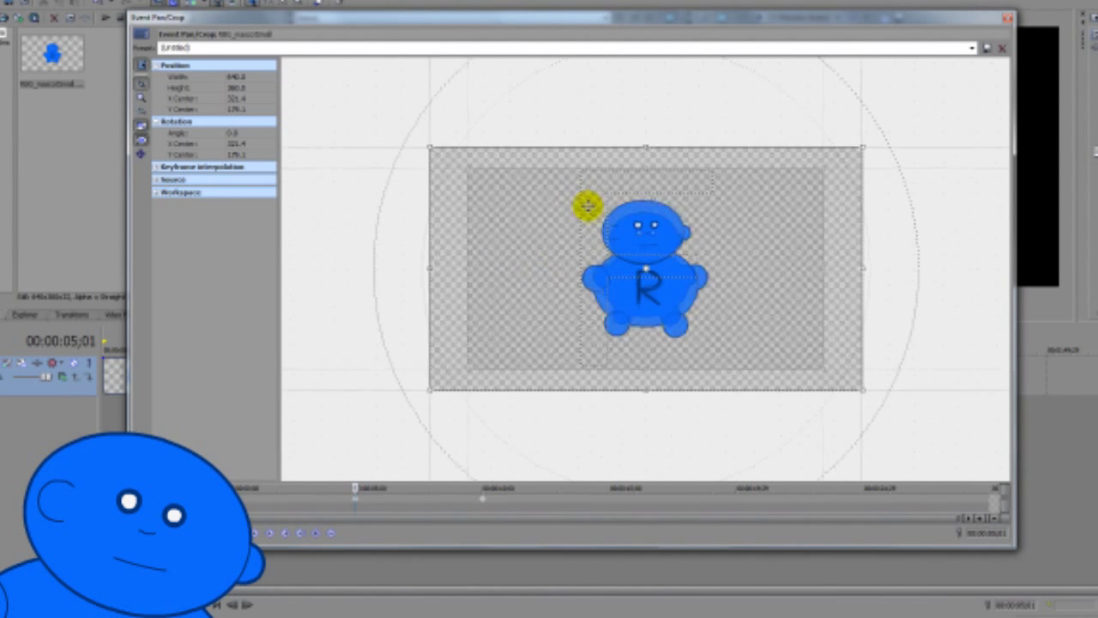
# Enlarge the crop frame at 00:00:05;01 so the whole character fits the view
pyautogui.moveTo(433, 146); pyautogui.dragTo(398, 128)
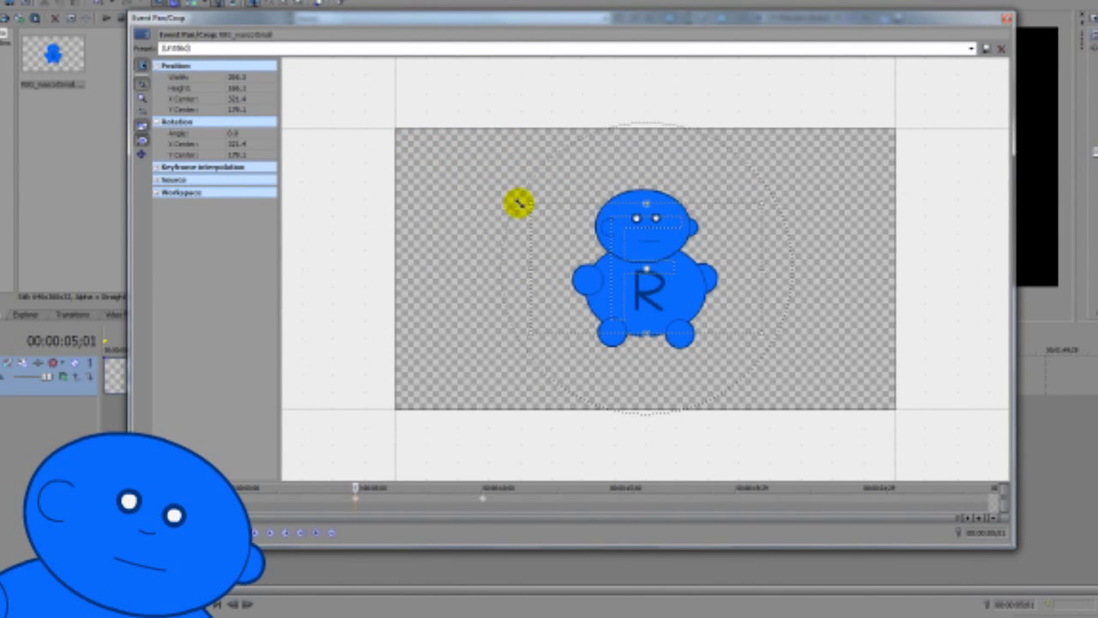
pyautogui.moveTo(518, 202); pyautogui.dragTo(583, 232)
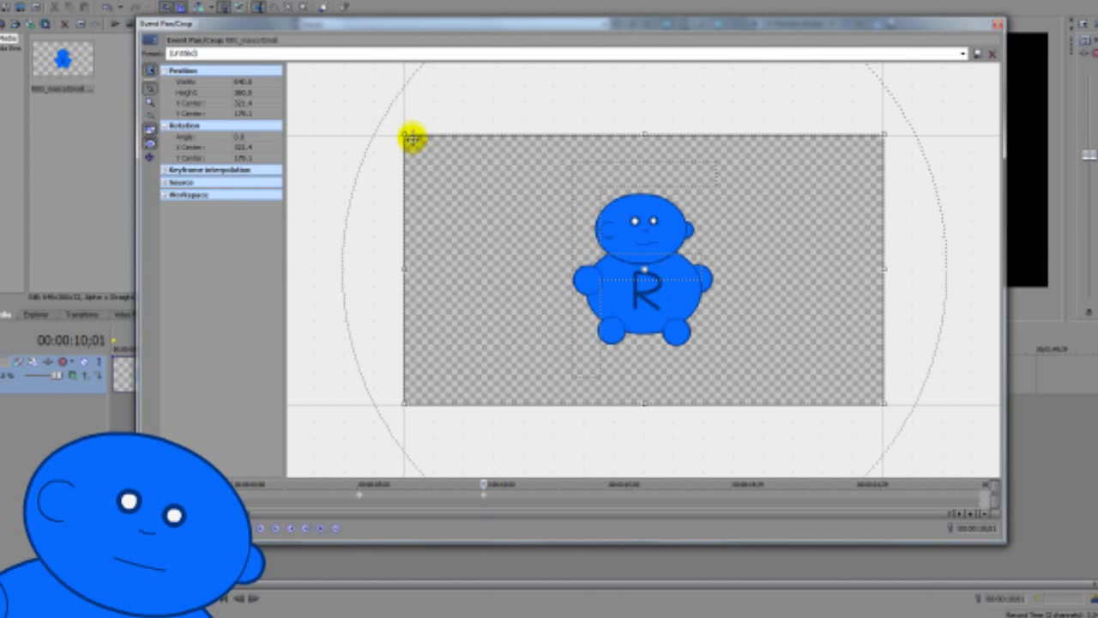
# Shrink the crop frame at 00:00:10;01 and move it to the image's top-left corner
pyautogui.moveTo(412, 137); pyautogui.dragTo(402, 137)
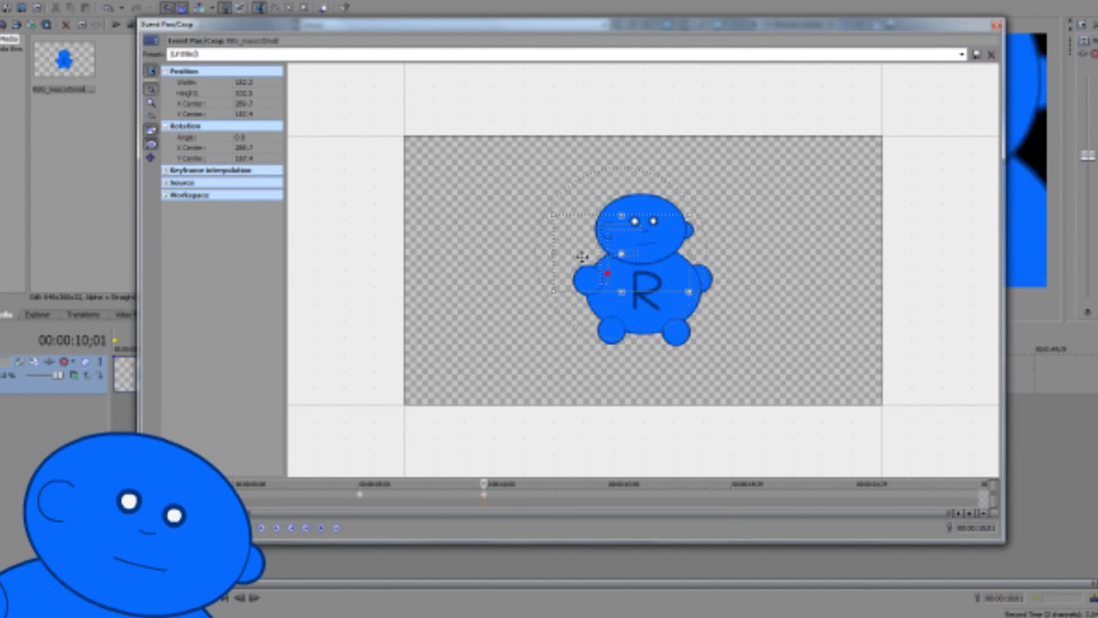
pyautogui.moveTo(583, 258); pyautogui.dragTo(442, 192)
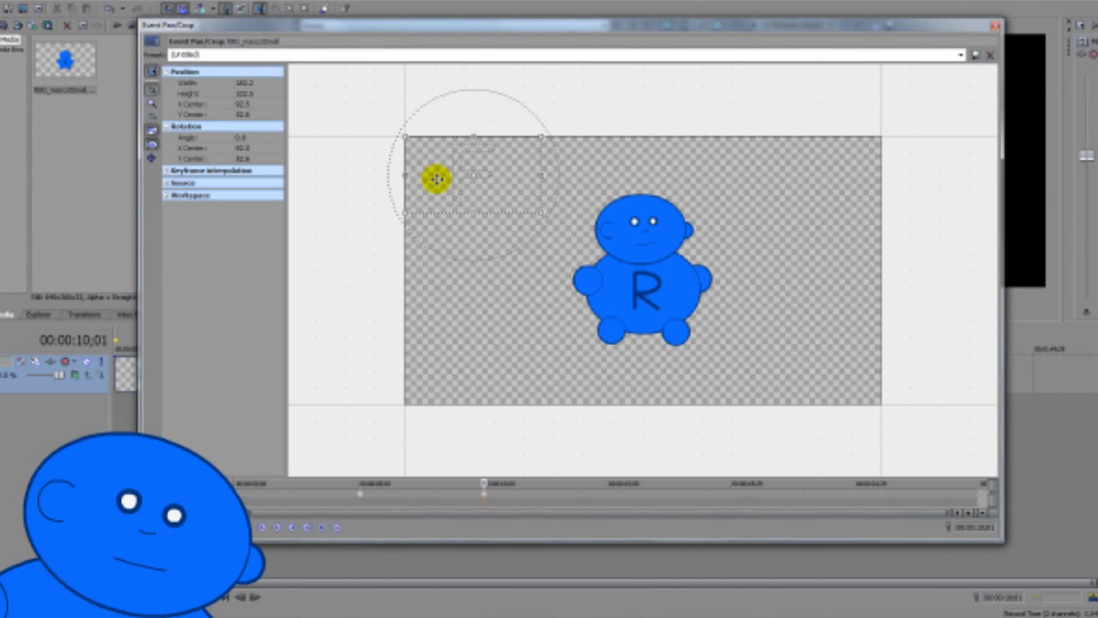
# Copy the ten-second corner keyframe and paste it at fifteen seconds
pyautogui.rightClick(484, 494)
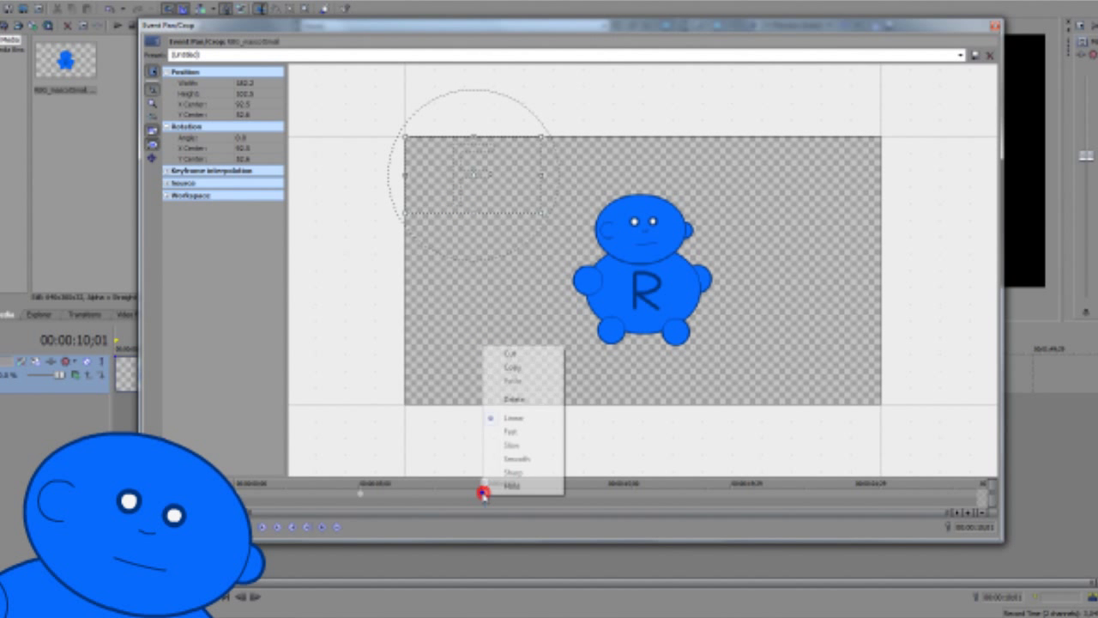
pyautogui.click(512, 486)
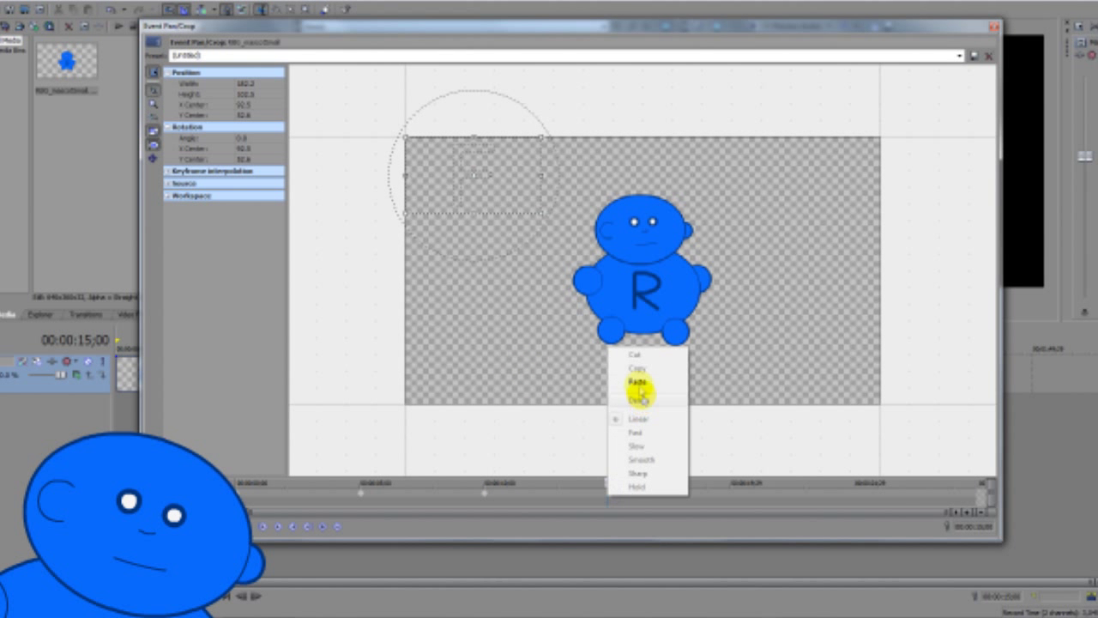
pyautogui.click(636, 379)
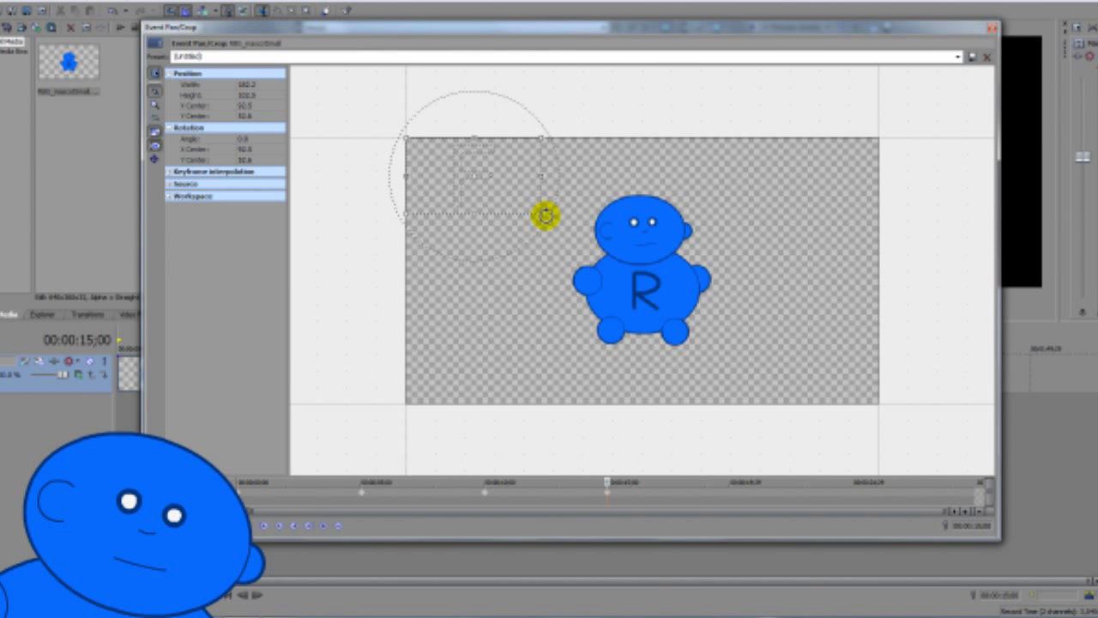
# Rotate the fifteen-second crop frame, re-centre it on the character, and move to twenty seconds
pyautogui.moveTo(546, 216); pyautogui.dragTo(532, 234)
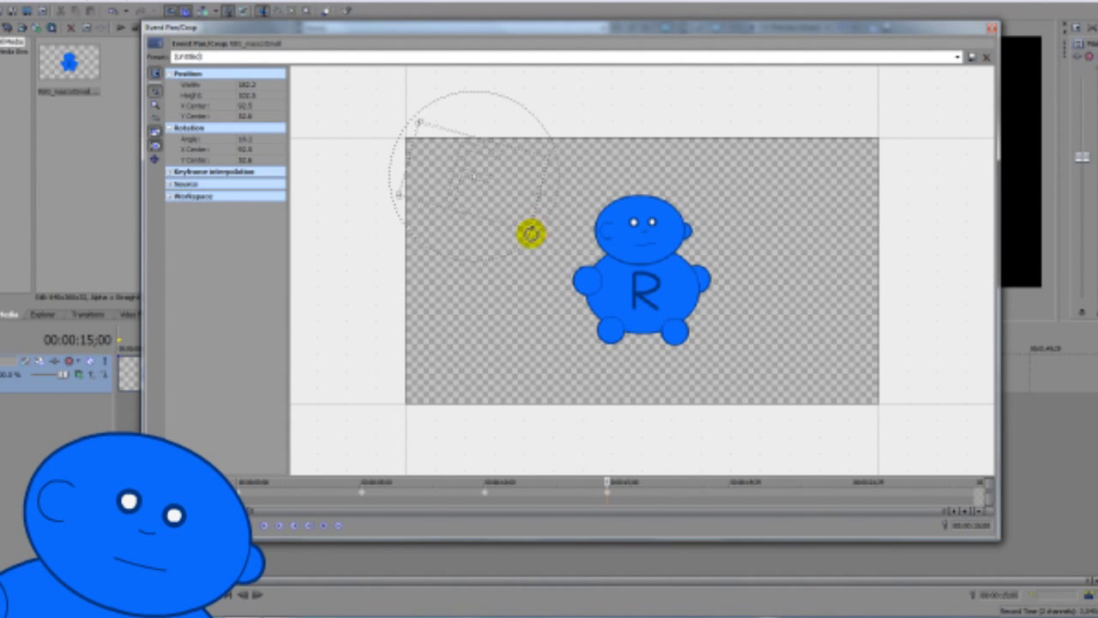
pyautogui.moveTo(531, 233); pyautogui.dragTo(450, 222)
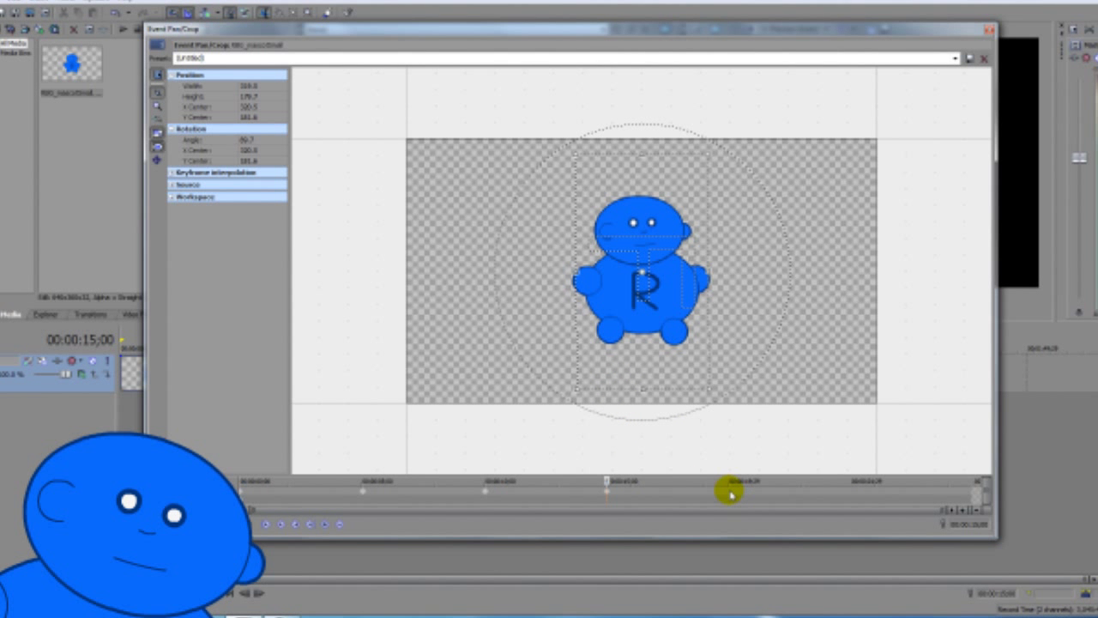
pyautogui.click(241, 490)
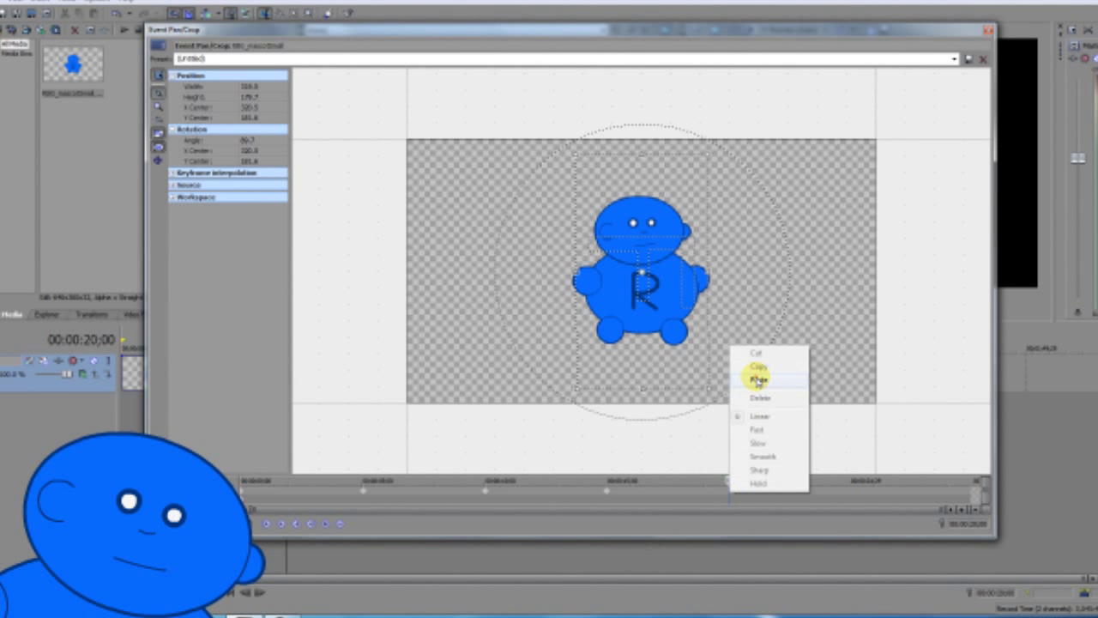
# Paste the original full framing at the twenty-second keyframe and adjust the middle keyframe's frame
pyautogui.click(759, 381)
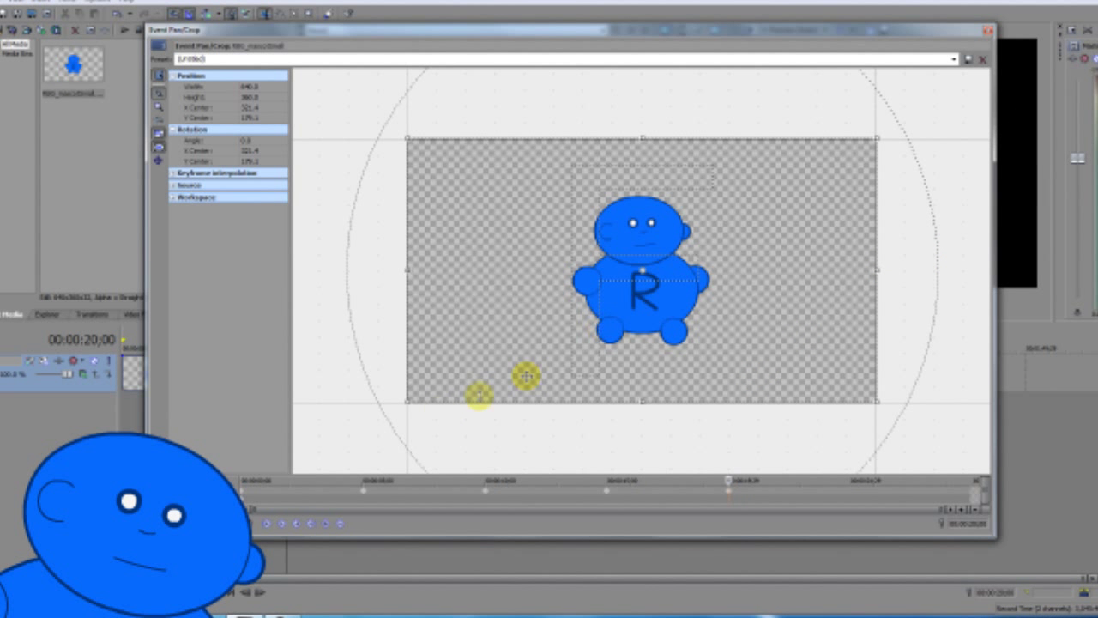
pyautogui.click(243, 477)
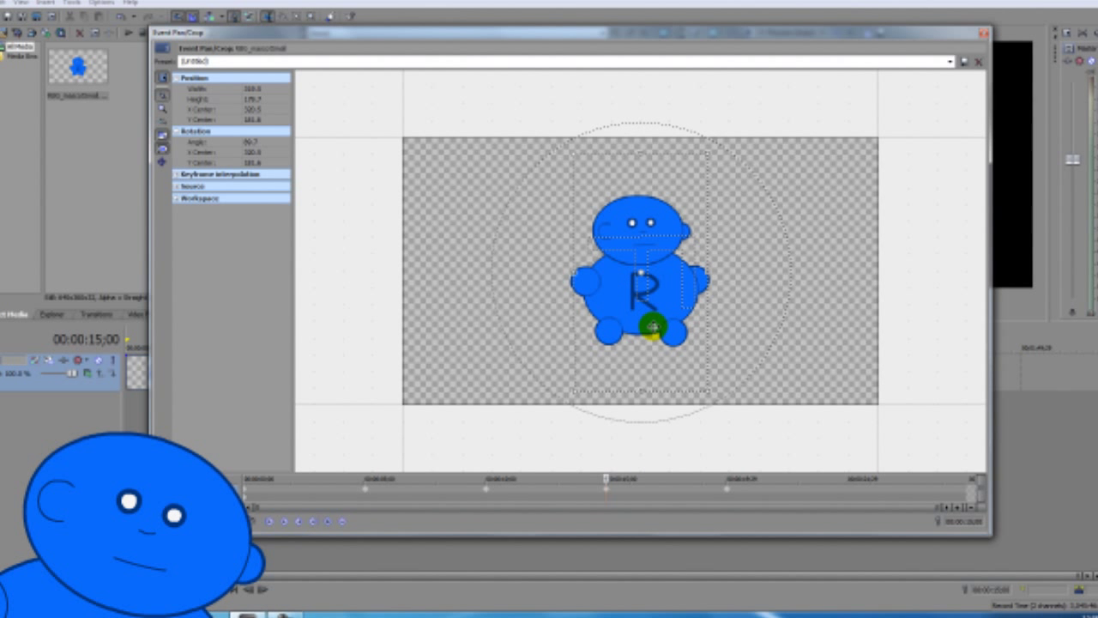
pyautogui.moveTo(652, 324); pyautogui.dragTo(632, 273)
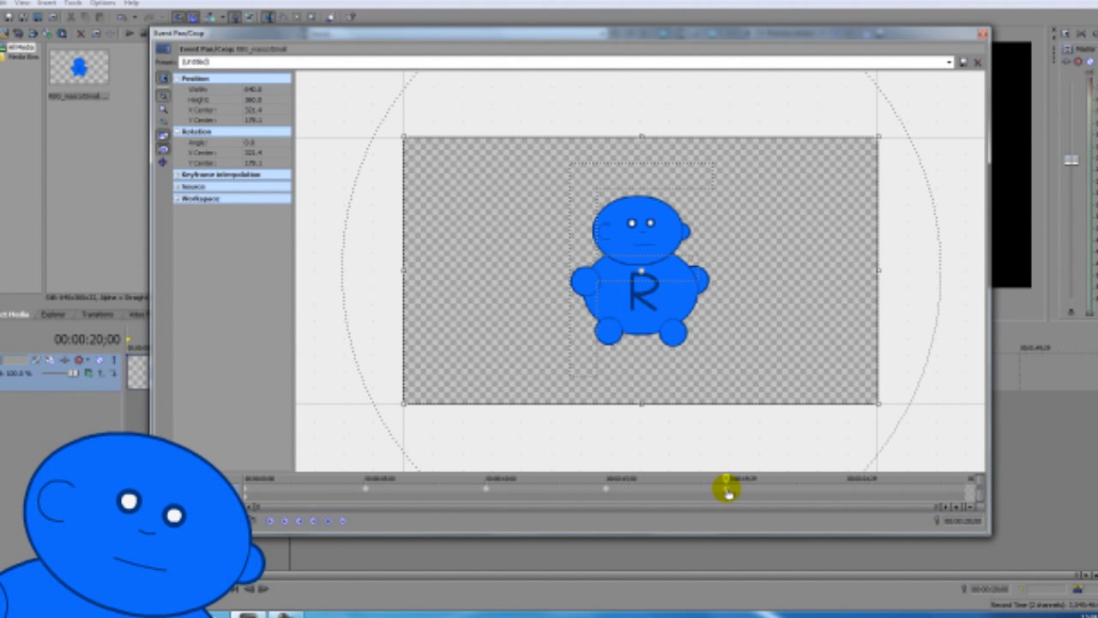
pyautogui.moveTo(923, 61)
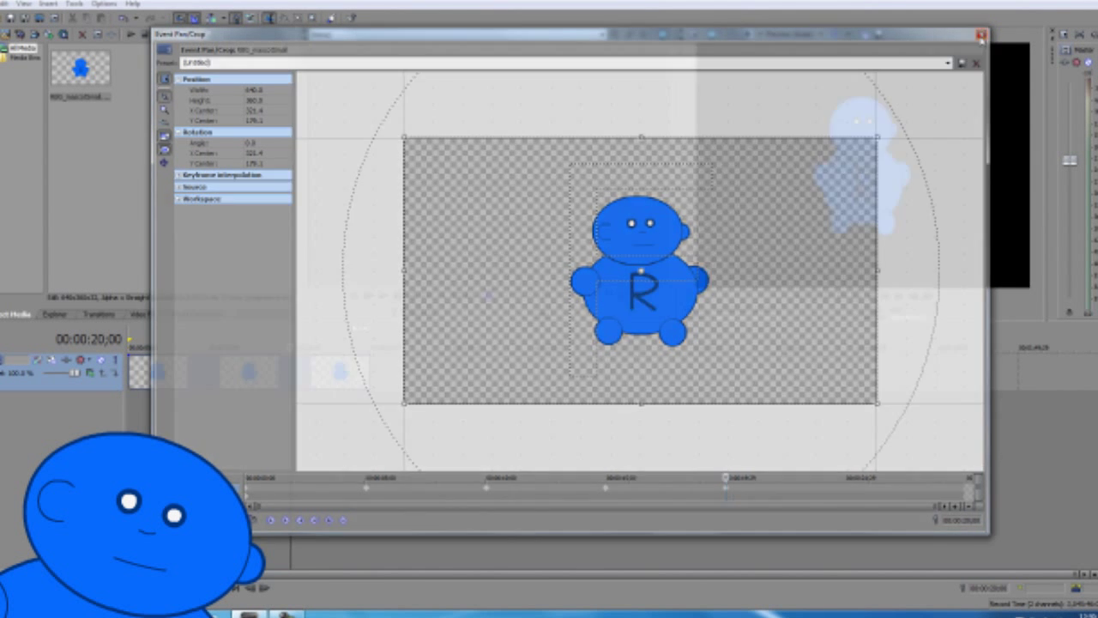
pyautogui.click(982, 34)
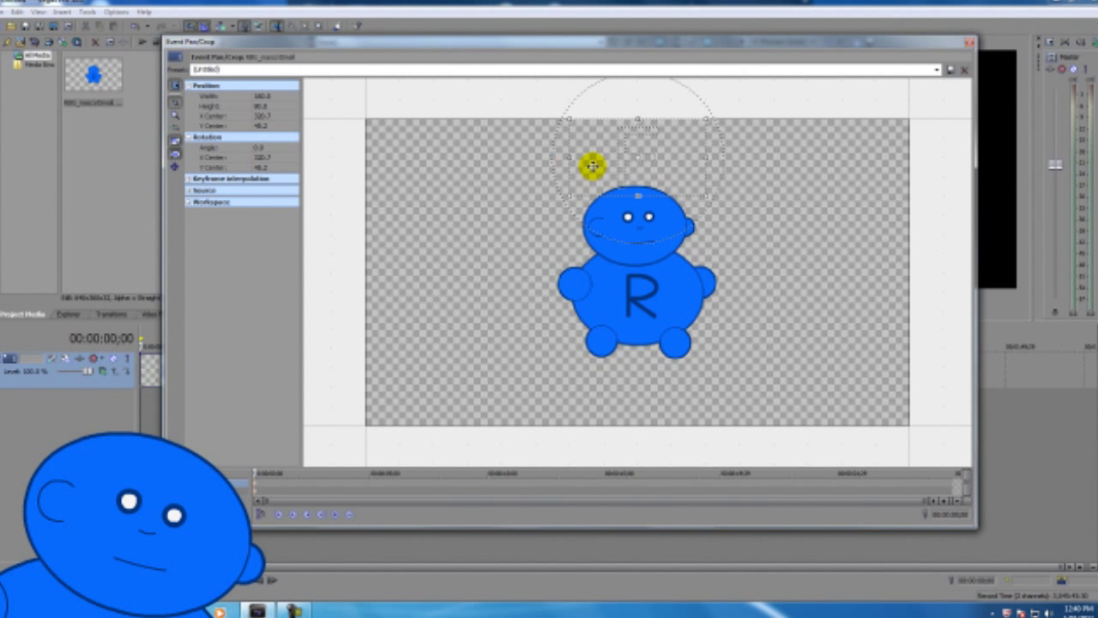
# Test crop frame positions around the corners and edges, then centre it on the character
pyautogui.moveTo(592, 168); pyautogui.dragTo(386, 169)
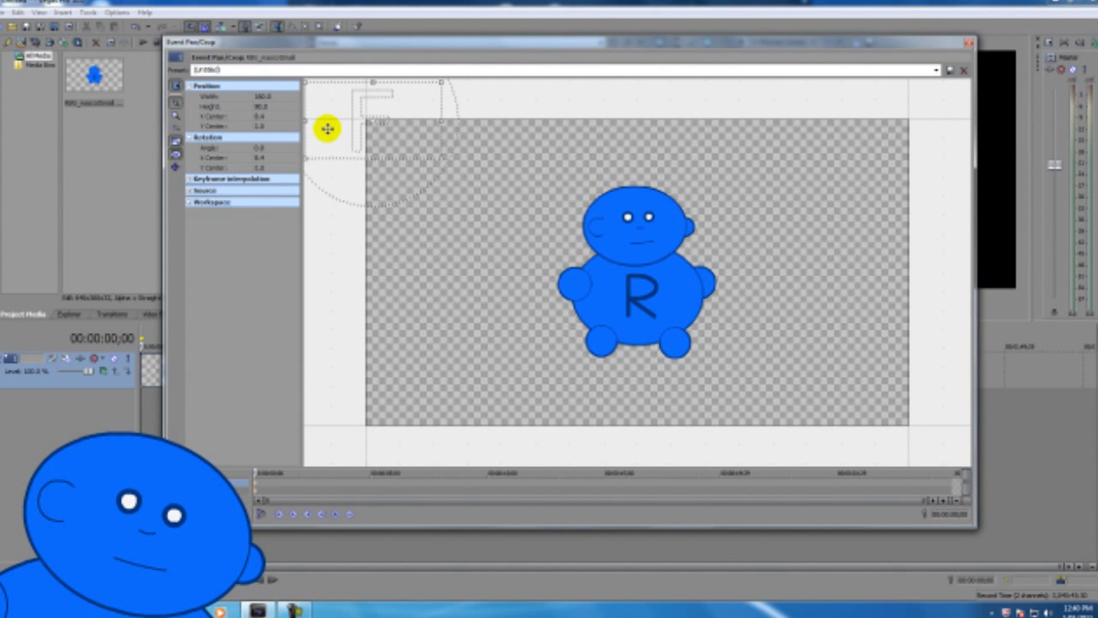
pyautogui.moveTo(328, 129); pyautogui.dragTo(346, 151)
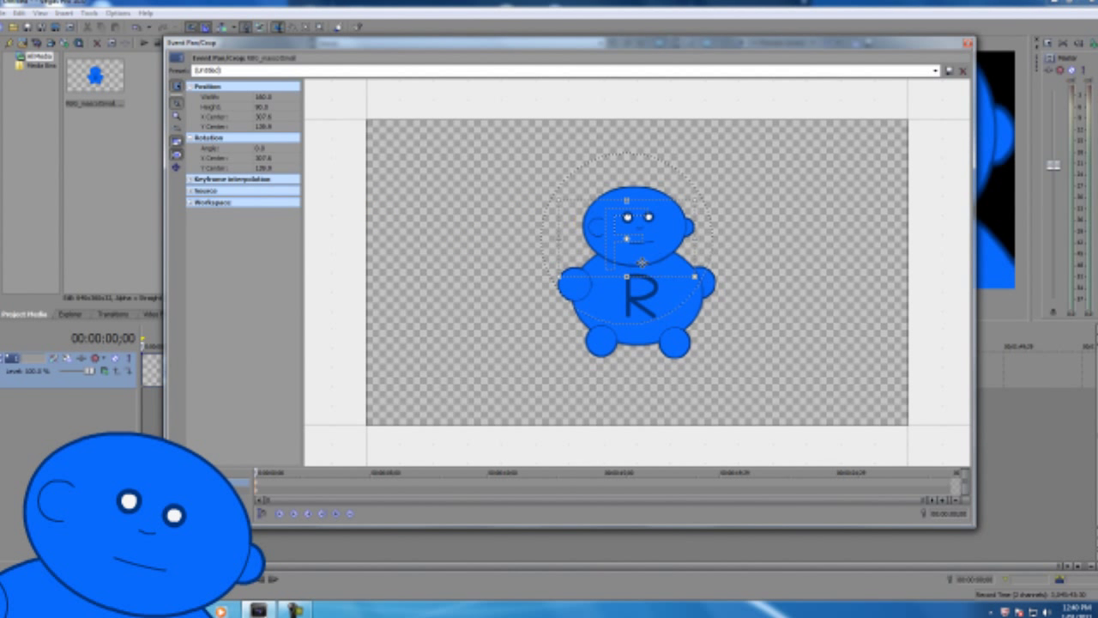
pyautogui.moveTo(638, 278); pyautogui.dragTo(631, 257)
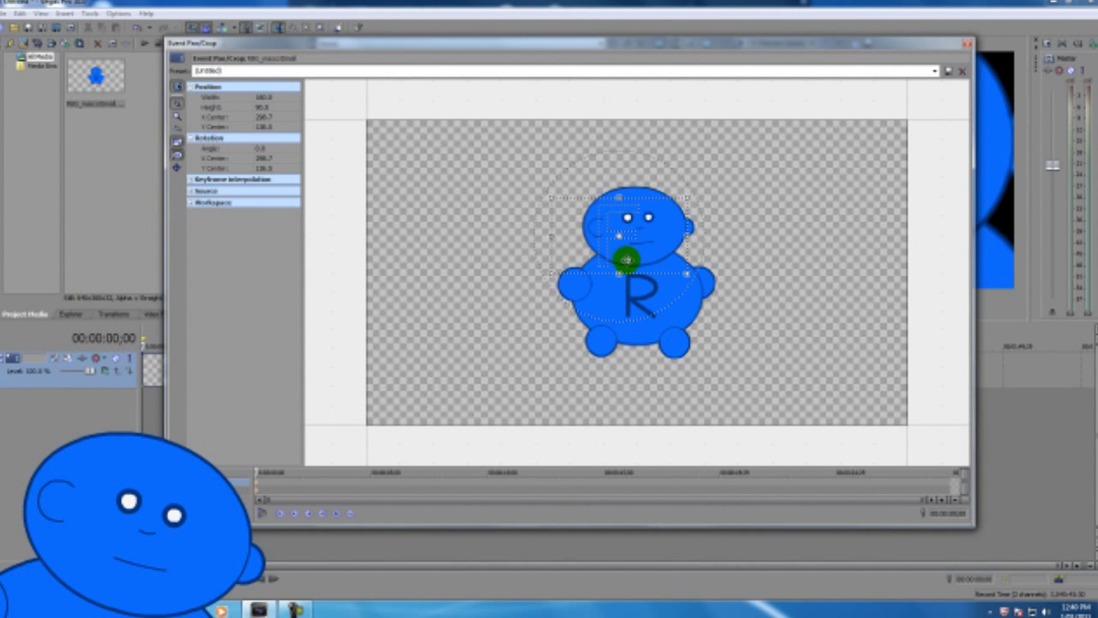
pyautogui.moveTo(626, 257); pyautogui.dragTo(820, 134)
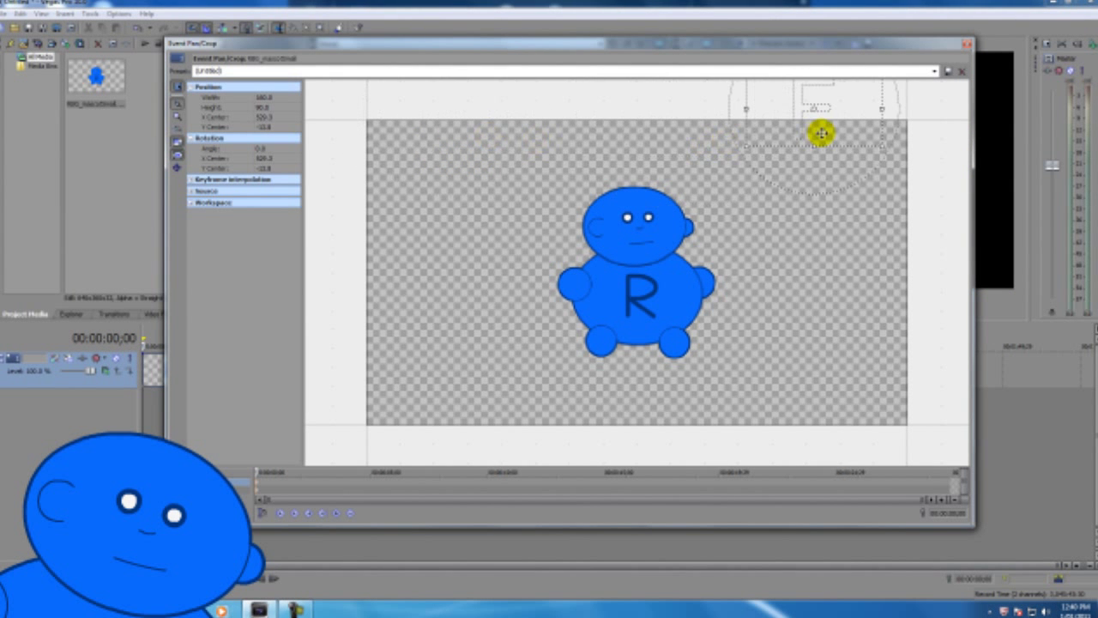
pyautogui.moveTo(820, 134); pyautogui.dragTo(374, 258)
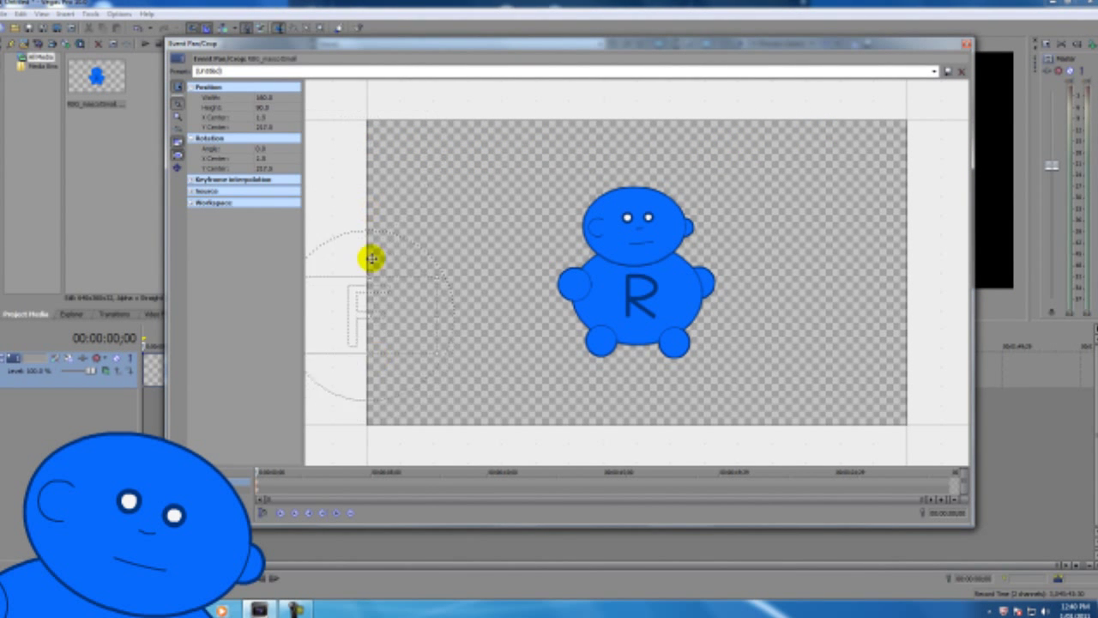
pyautogui.moveTo(374, 258); pyautogui.dragTo(374, 146)
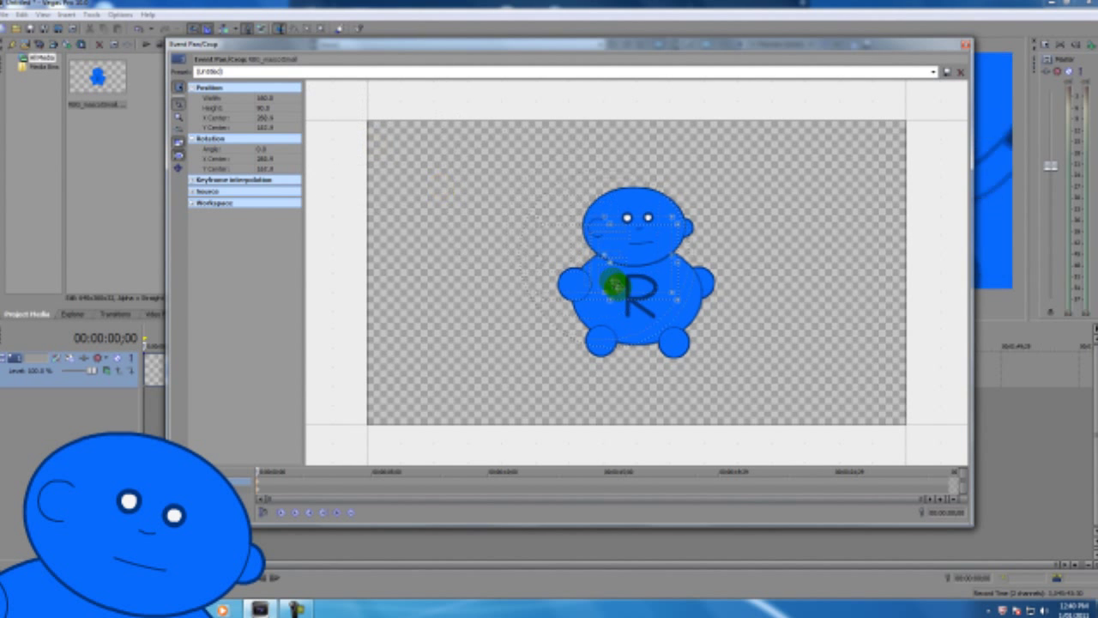
# Settle a small crop frame over the character's lower body and feet at the first keyframe
pyautogui.moveTo(635, 275); pyautogui.dragTo(634, 292)
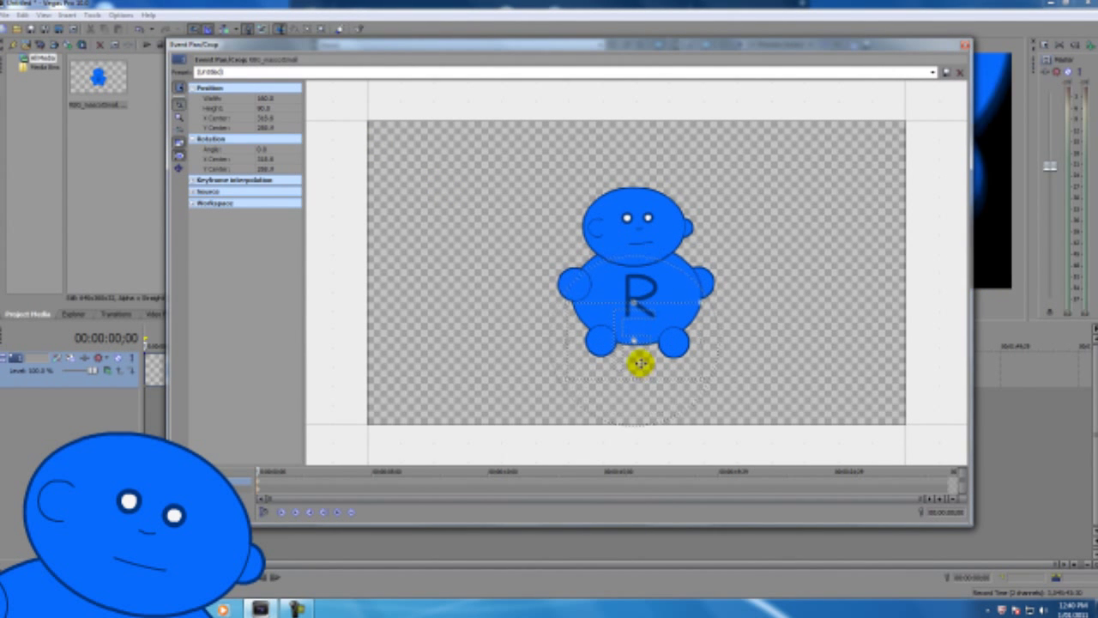
pyautogui.moveTo(638, 363); pyautogui.dragTo(638, 360)
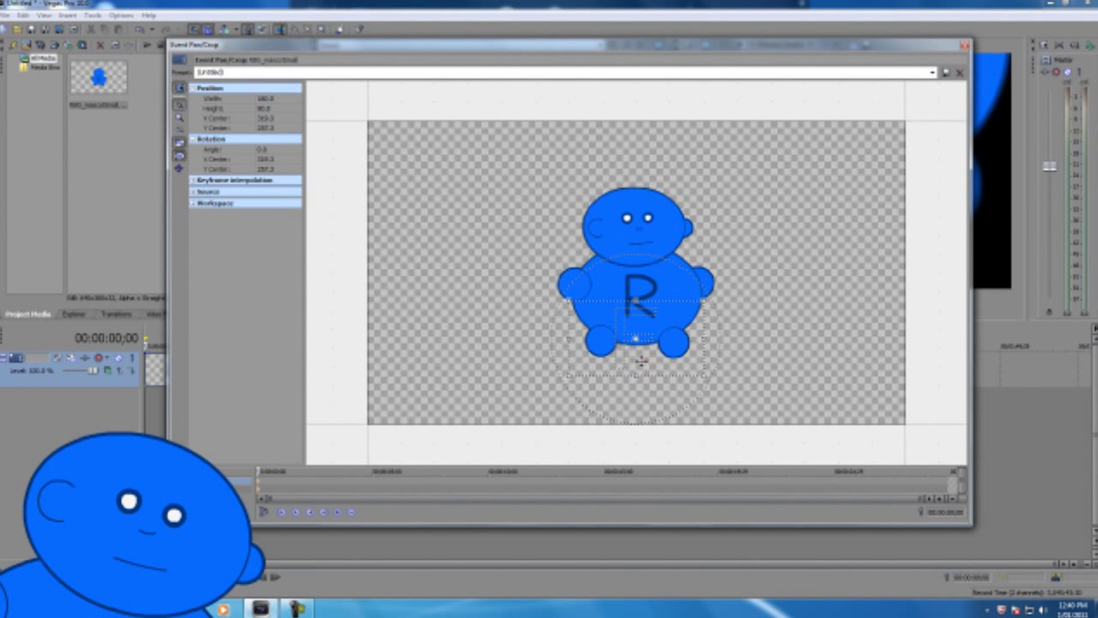
pyautogui.moveTo(638, 340); pyautogui.dragTo(639, 360)
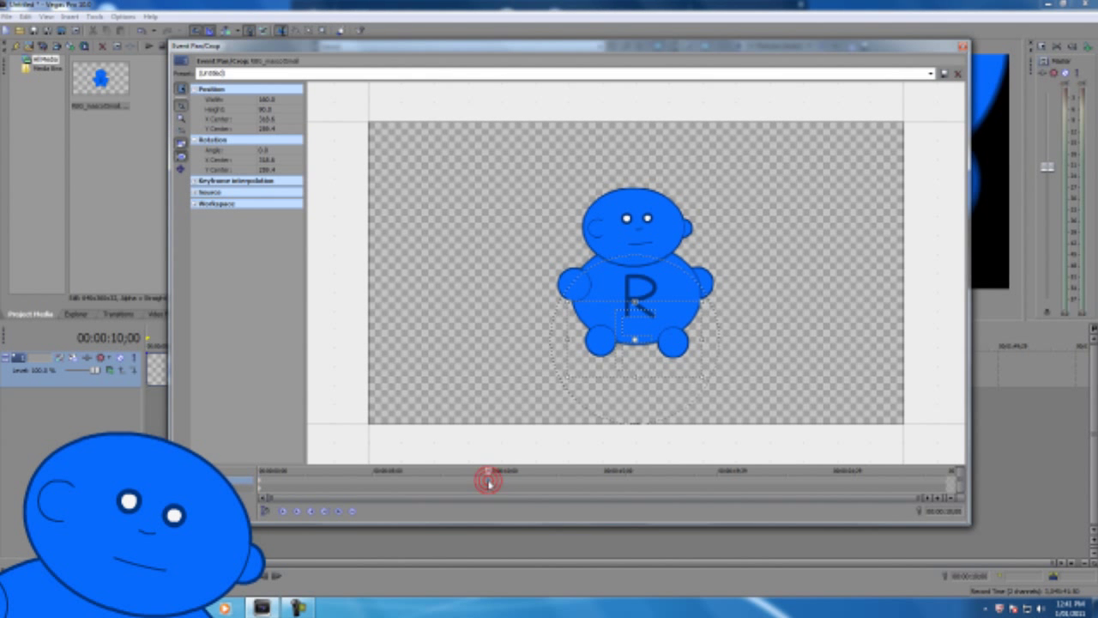
# At ten seconds raise the frame up to the letter R, then play back the upward pan
pyautogui.click(487, 481)
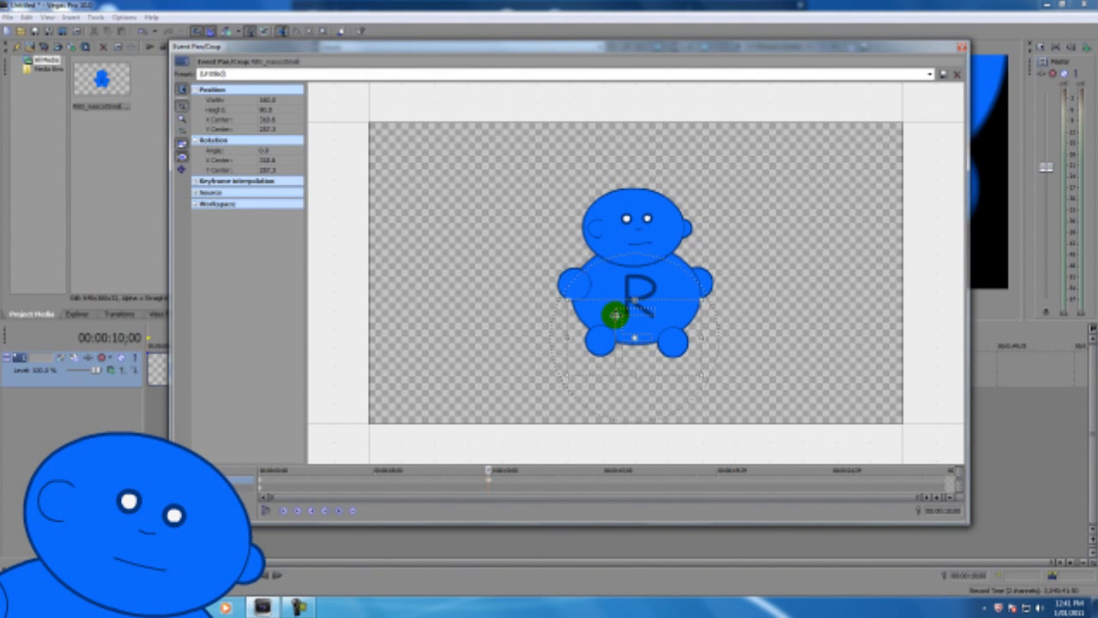
pyautogui.moveTo(614, 312); pyautogui.dragTo(614, 210)
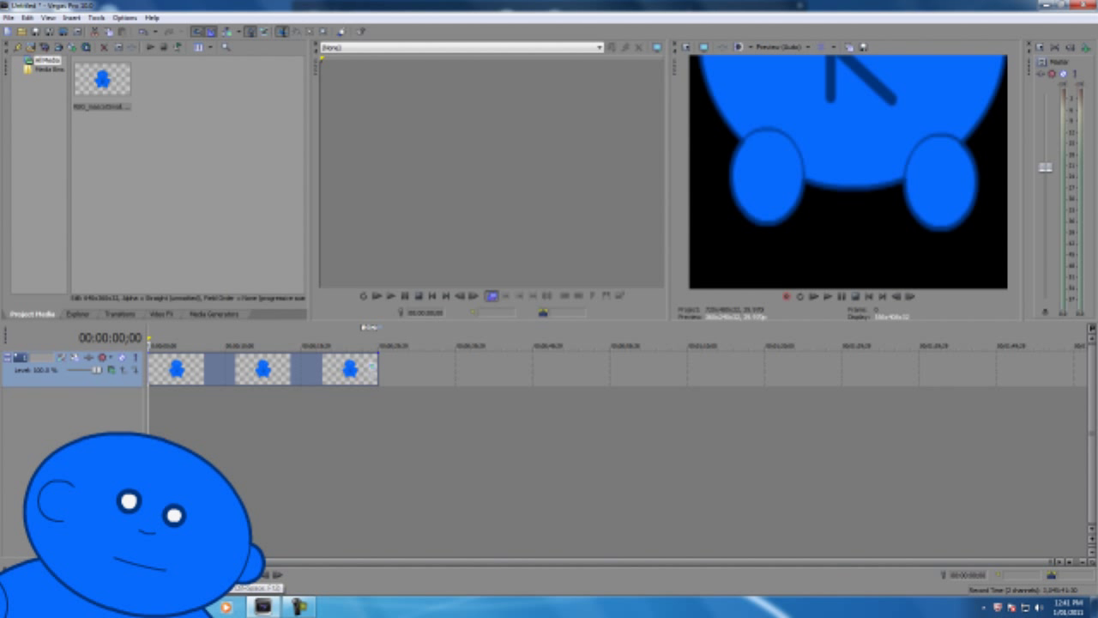
pyautogui.click(827, 295)
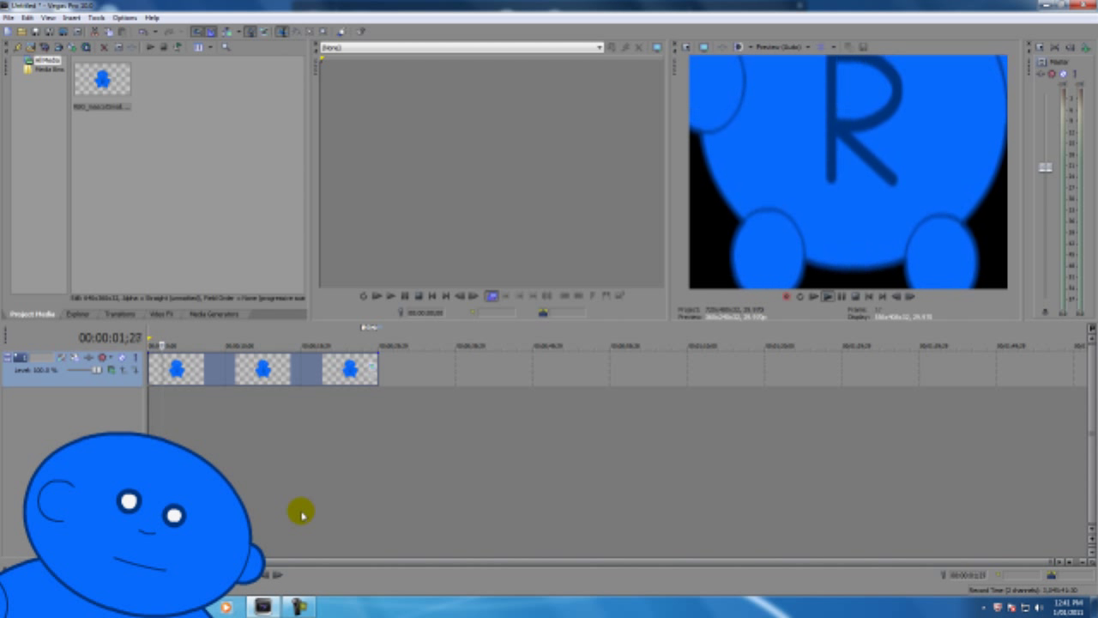